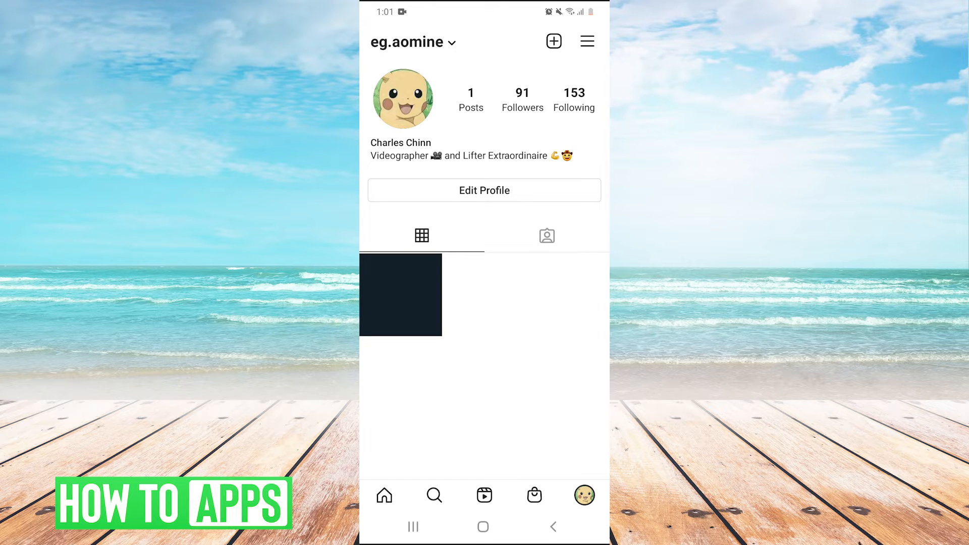
- Delete the profile's single post through its options menu and confirm the deletion
{"action": "left_click", "coordinate": [400, 294]}
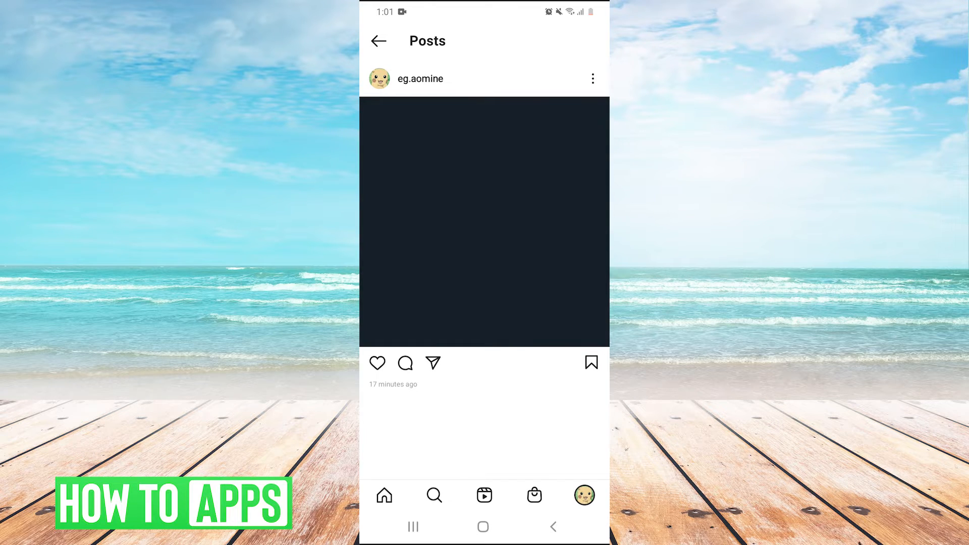
{"action": "left_click", "coordinate": [592, 79]}
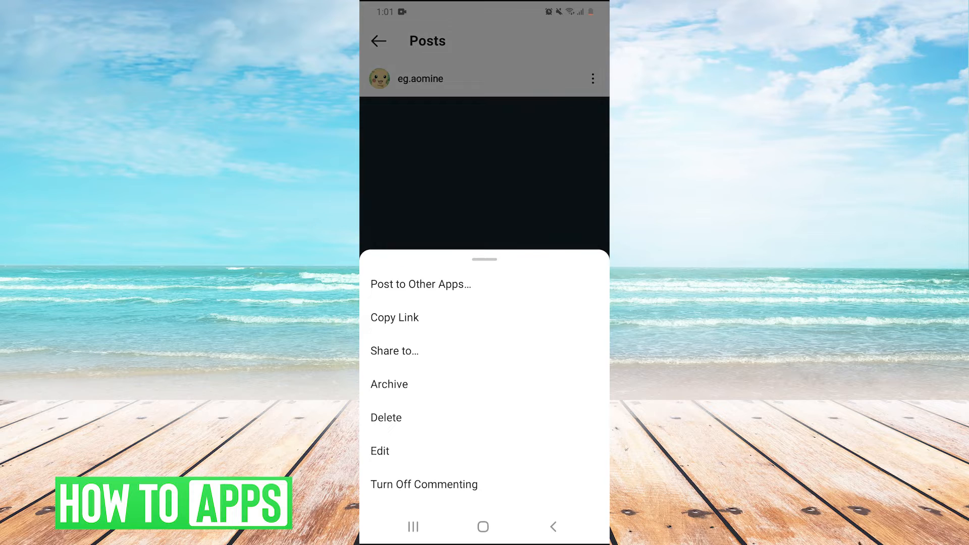
{"action": "left_click", "coordinate": [386, 417]}
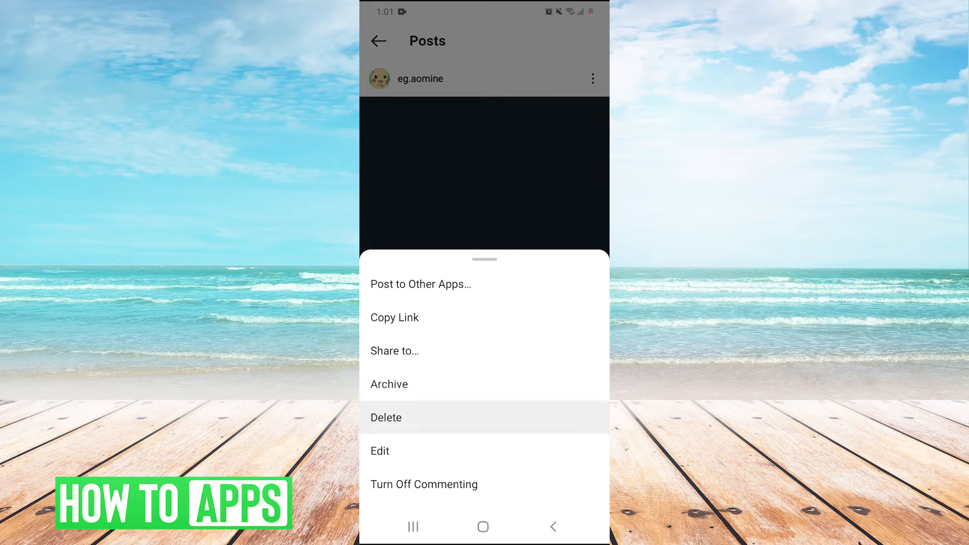
{"action": "left_click", "coordinate": [386, 416]}
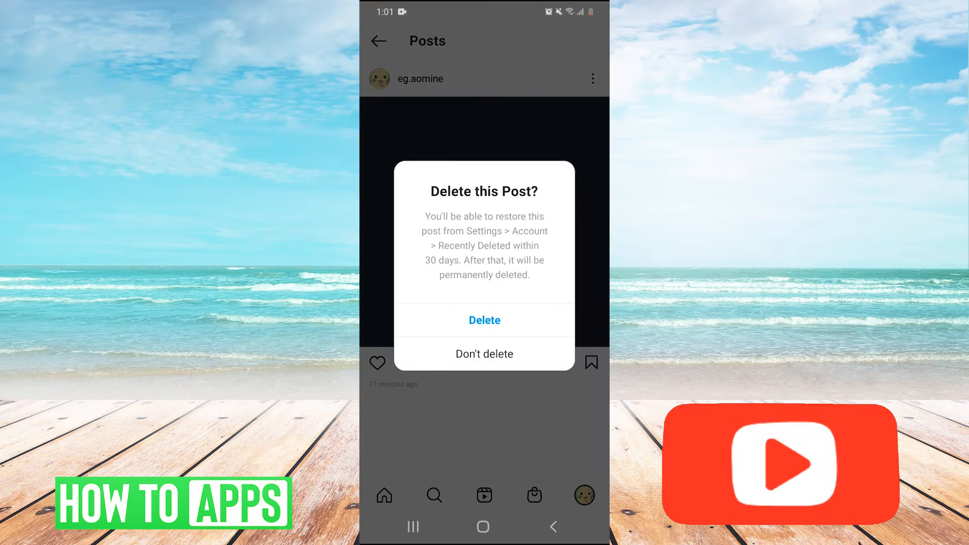
{"action": "left_click", "coordinate": [484, 320]}
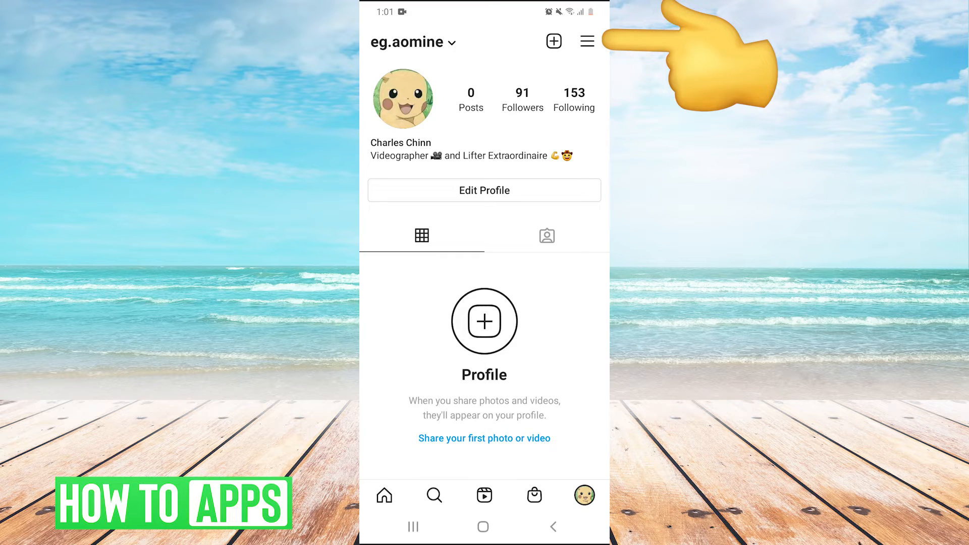
- Reach Recently Deleted via Settings > Account, showing the deleted post with 30 days left
{"action": "left_click", "coordinate": [587, 41]}
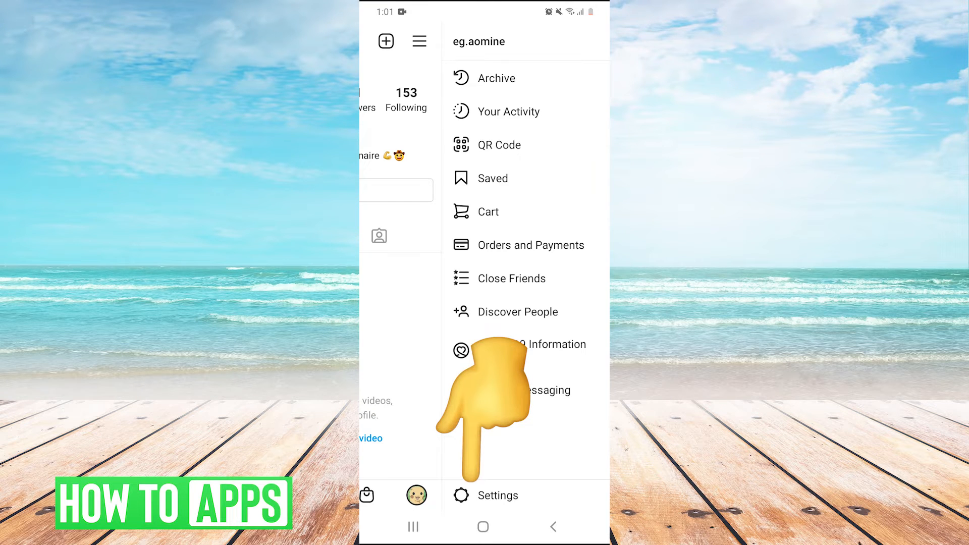
{"action": "left_click", "coordinate": [504, 495]}
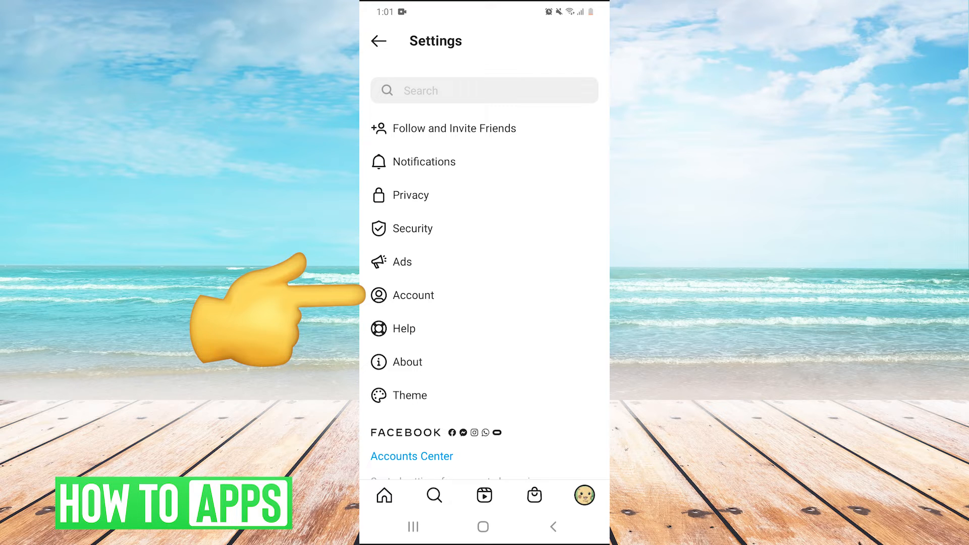
{"action": "left_click", "coordinate": [415, 295]}
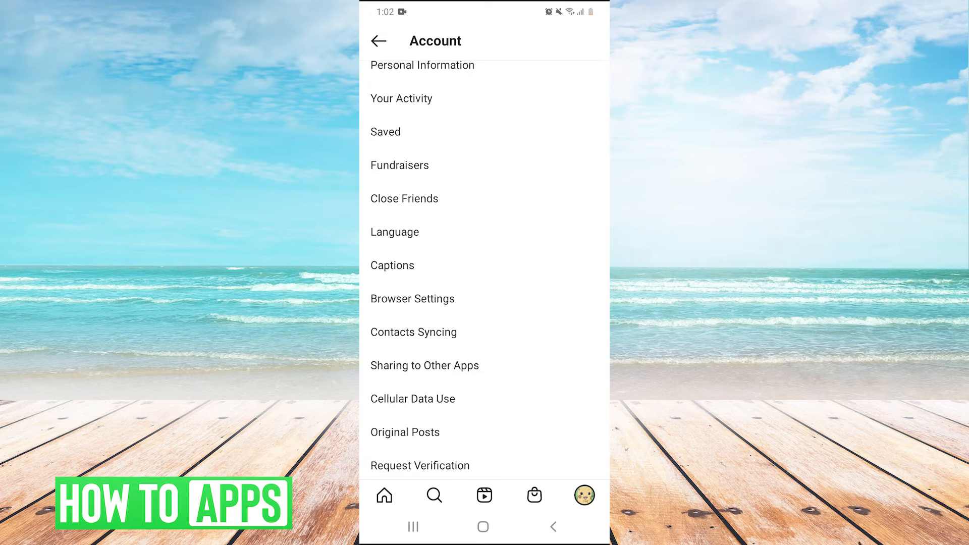
{"action": "scroll", "scroll_direction": "down", "scroll_amount": 3}
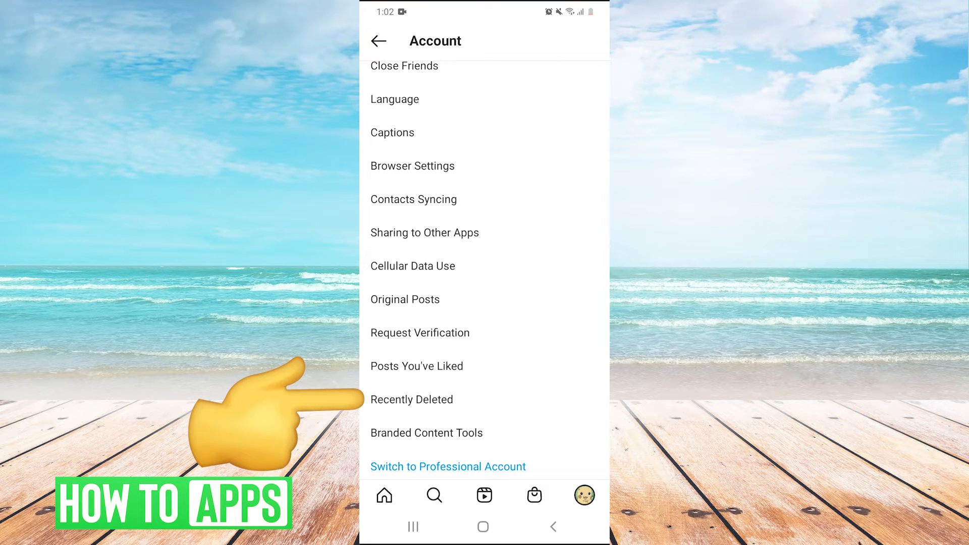
{"action": "left_click", "coordinate": [412, 400]}
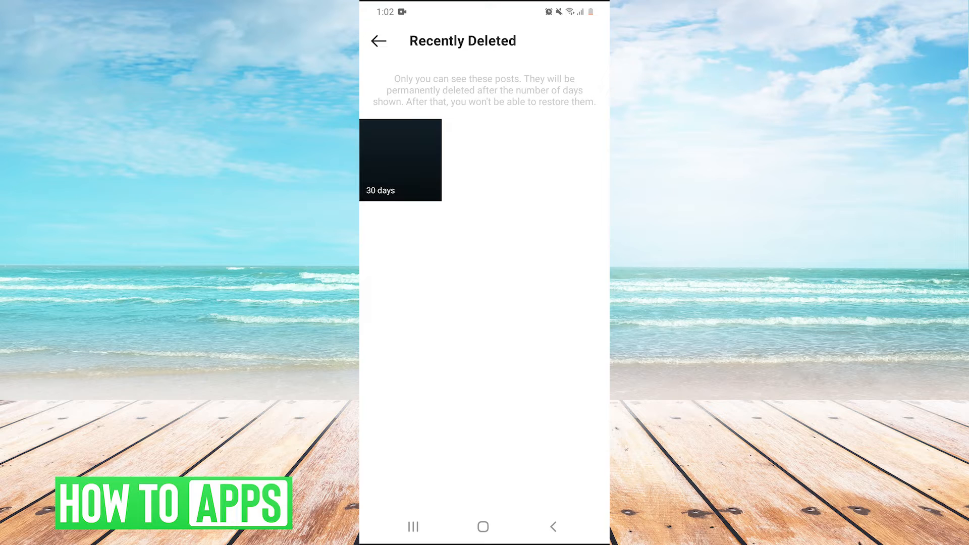
- Restore the deleted post so the profile shows 1 post, then return to the home screen
{"action": "left_click", "coordinate": [400, 160]}
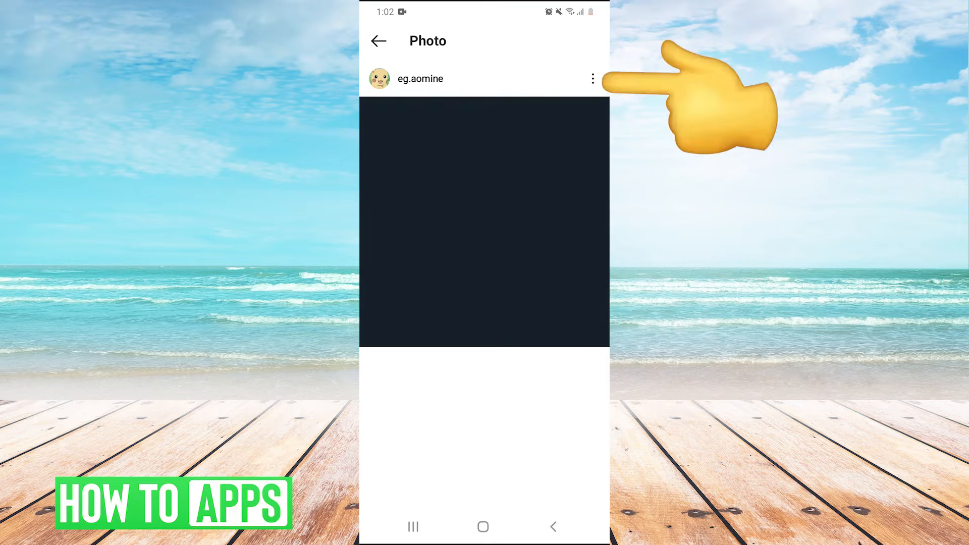
{"action": "left_click", "coordinate": [591, 78]}
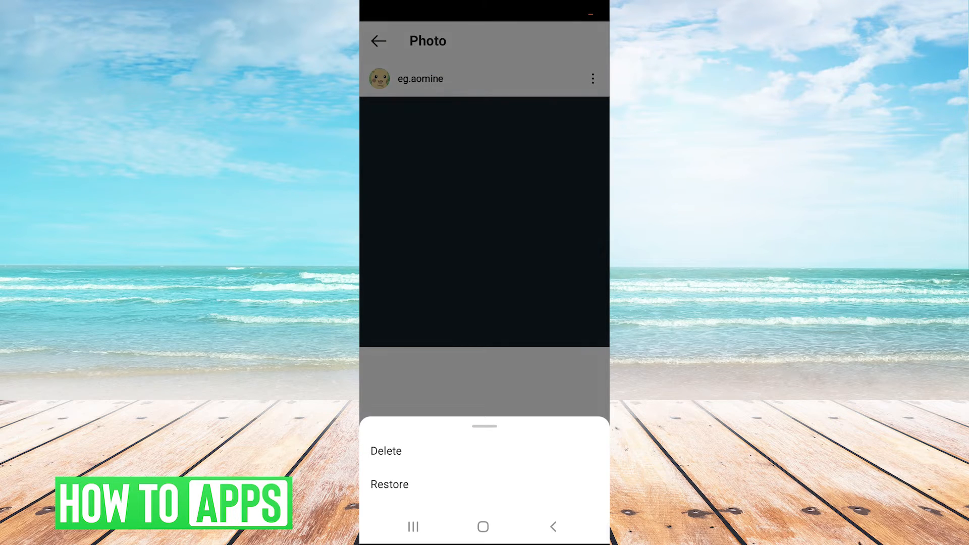
{"action": "left_click", "coordinate": [389, 483]}
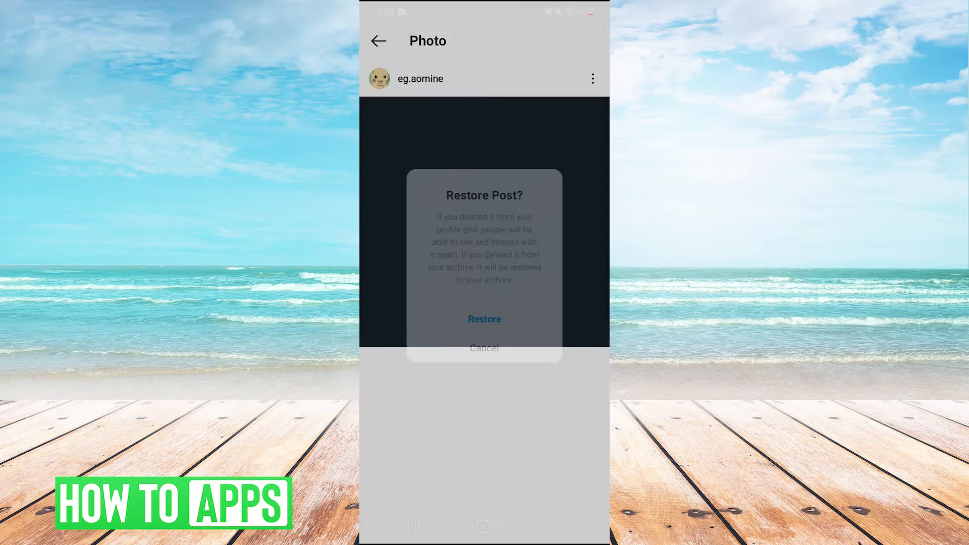
{"action": "left_click", "coordinate": [484, 319]}
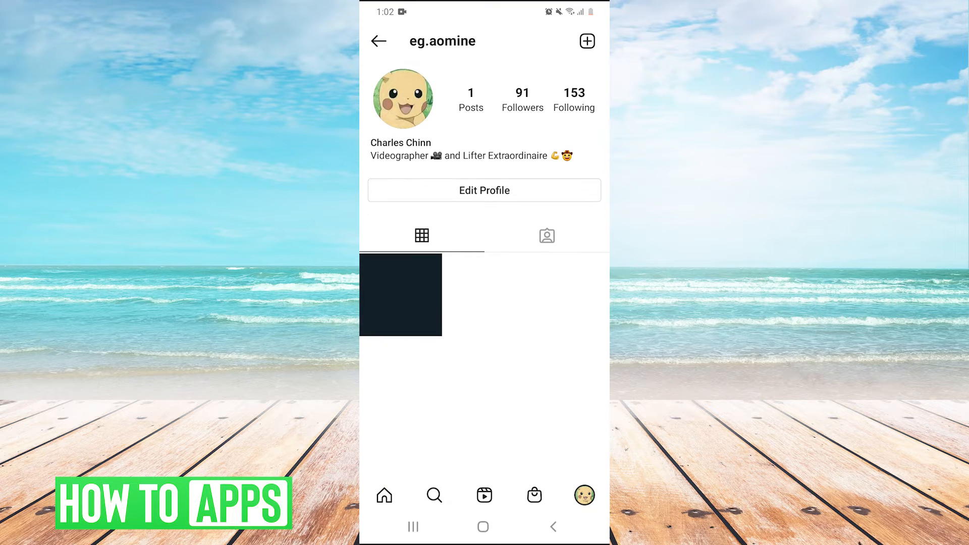
{"action": "left_click", "coordinate": [400, 295]}
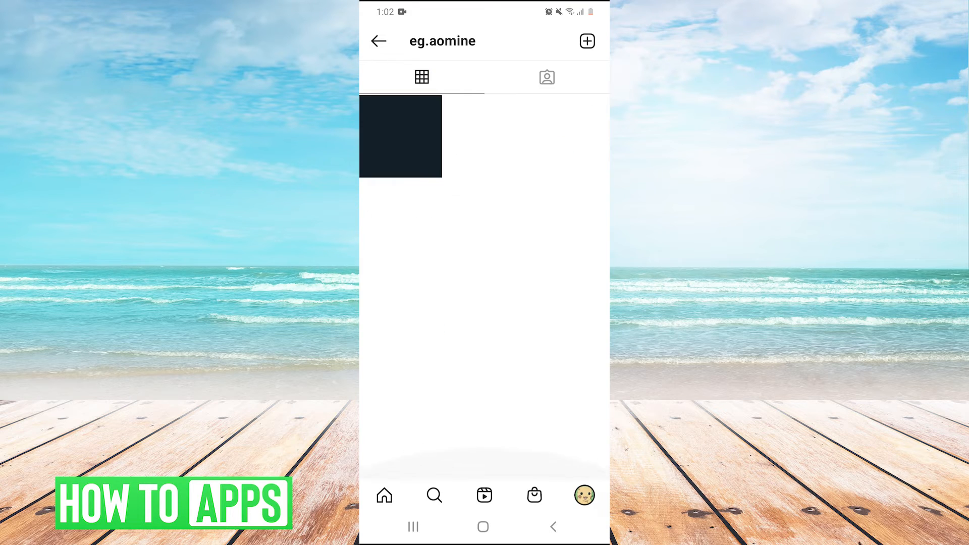
{"action": "left_click", "coordinate": [483, 527]}
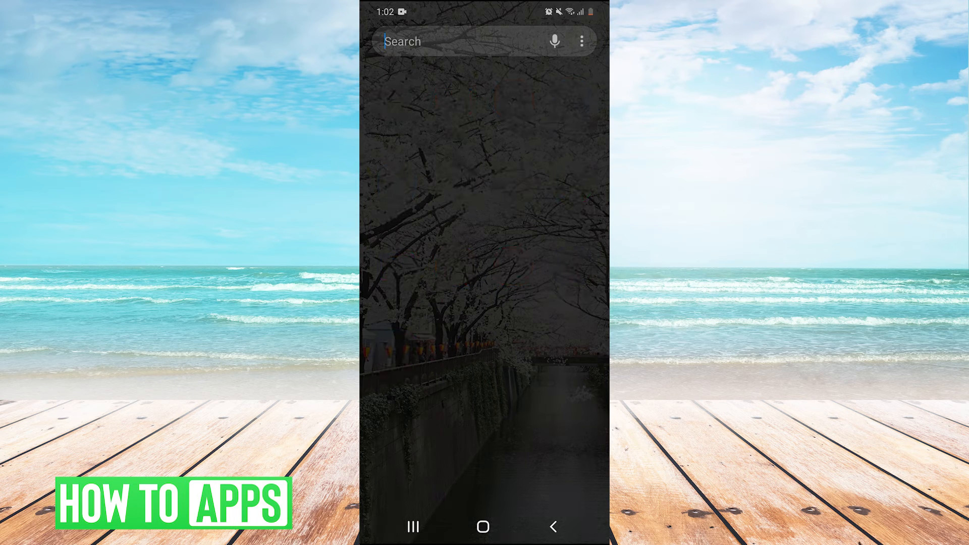
- Search the launcher for 'my fi' and launch My Files
{"action": "left_click", "coordinate": [458, 40]}
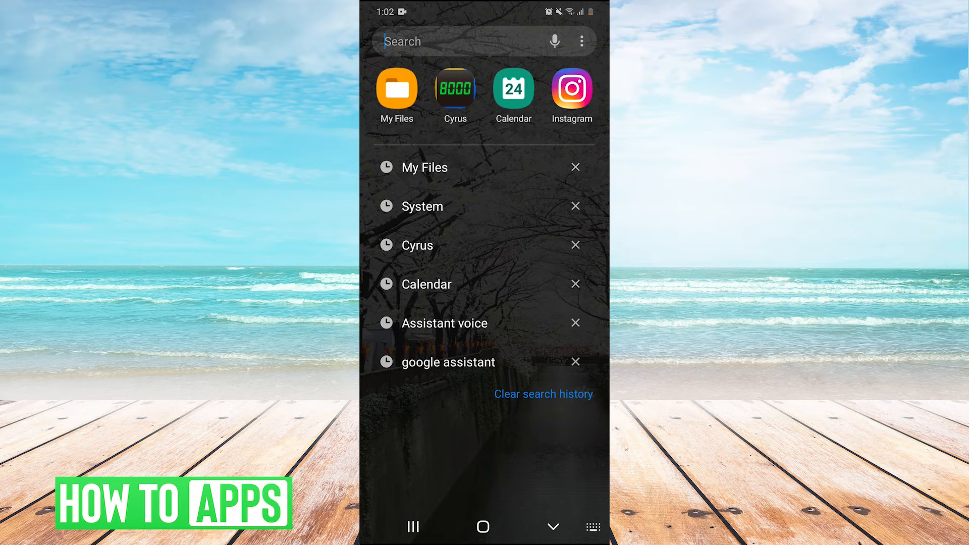
{"action": "type", "text": "my fi"}
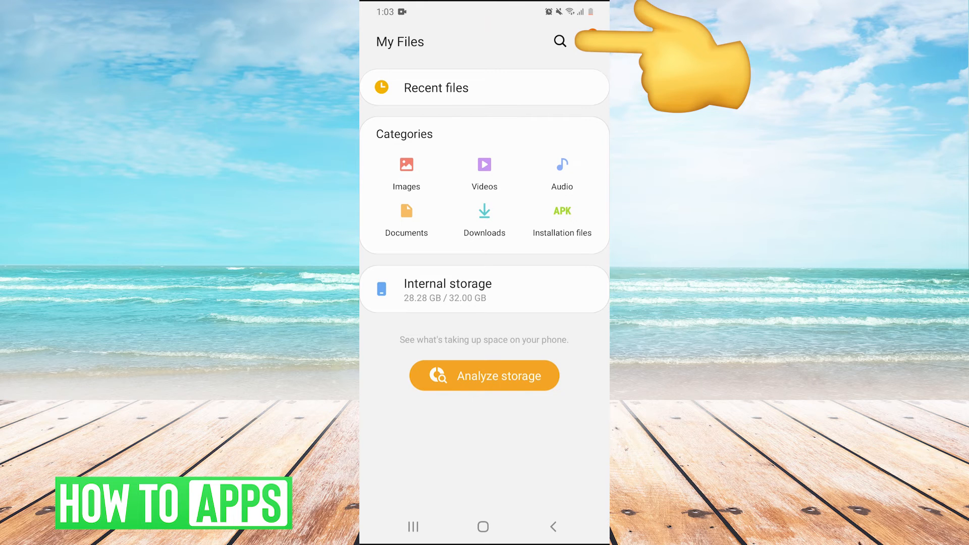
- Search 'instagr', enter the Pictures > Instagram folder and preview its single saved JPG
{"action": "left_click", "coordinate": [558, 42]}
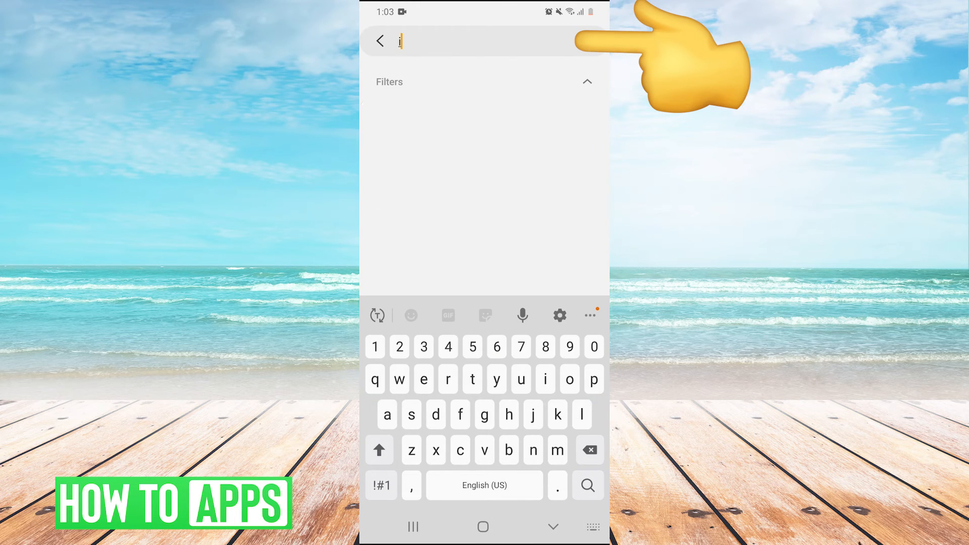
{"action": "type", "text": "instagram"}
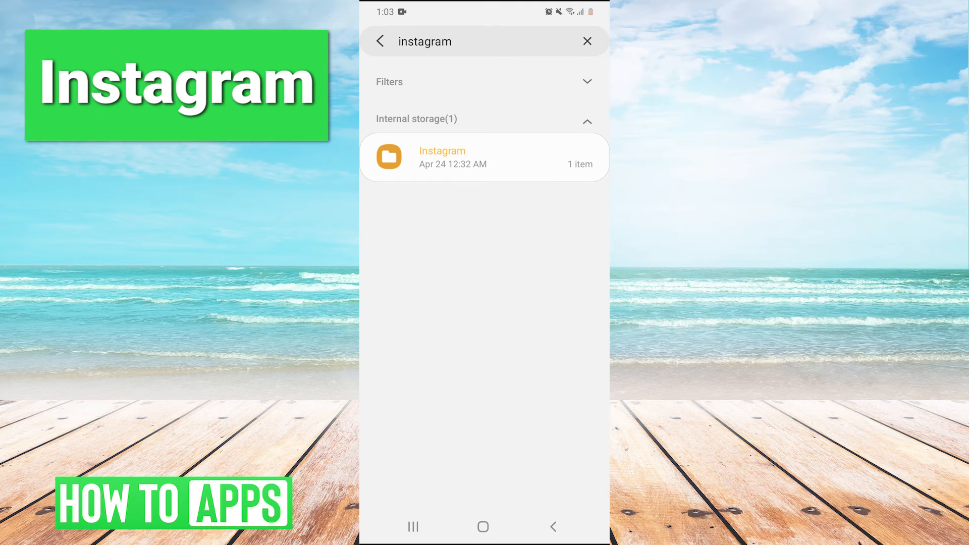
{"action": "left_click", "coordinate": [441, 158]}
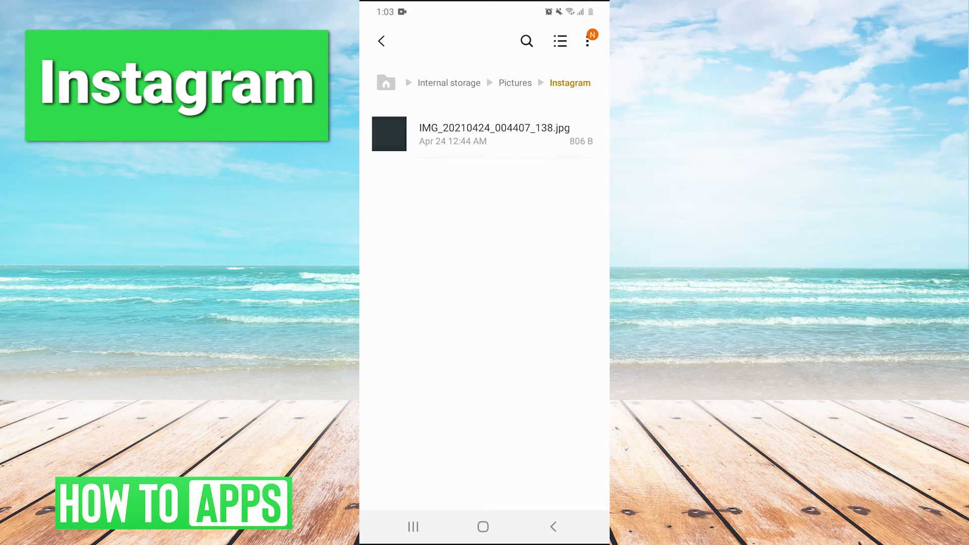
{"action": "left_click", "coordinate": [495, 134]}
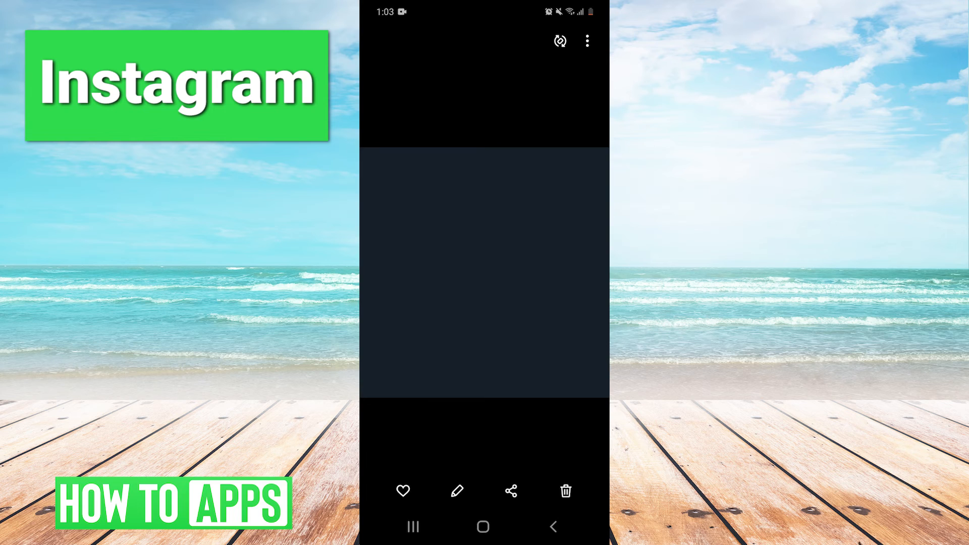
{"action": "left_click", "coordinate": [381, 40]}
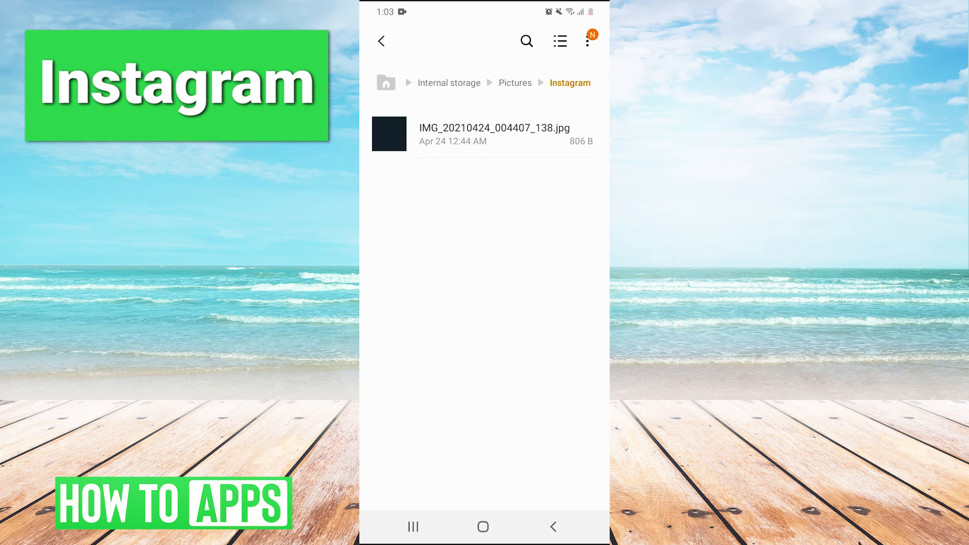